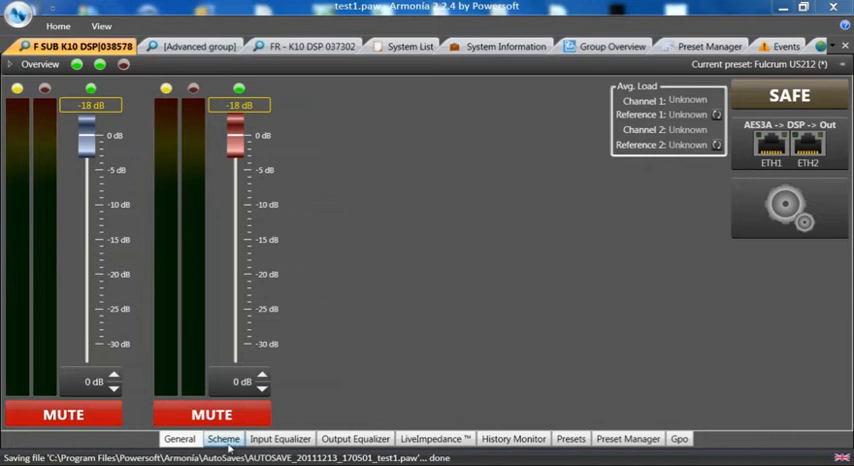
# - Show the amplifier's two-channel signal-processing scheme in the device view
pyautogui.click(222, 438)
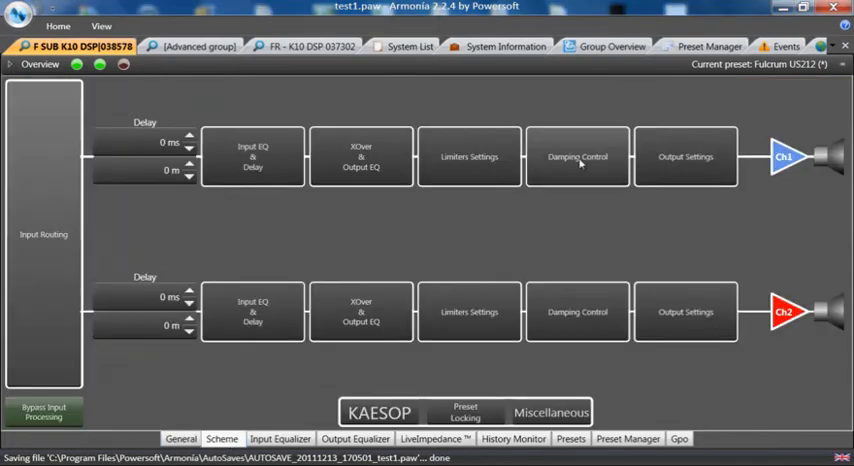
pyautogui.moveTo(572, 162)
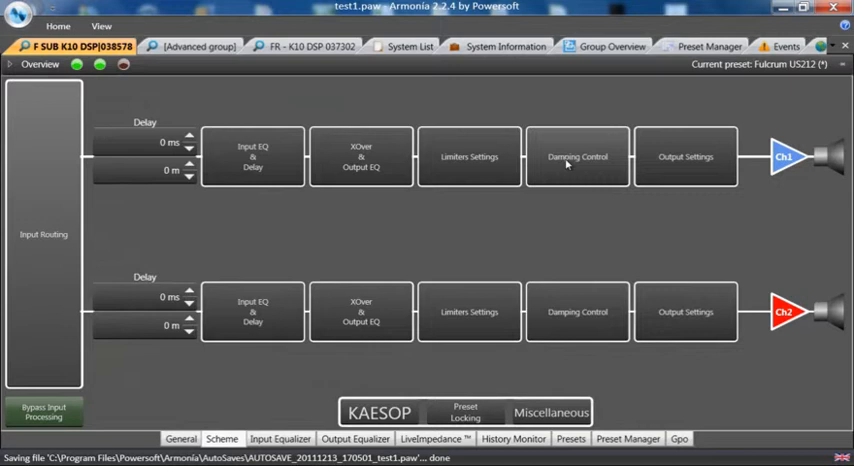
# - Bring up channel 1's Damping Control panel and its units choice
pyautogui.click(576, 156)
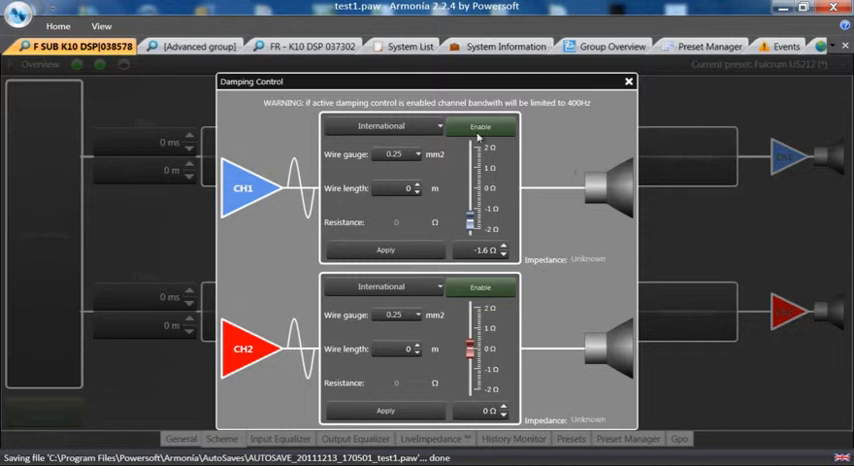
pyautogui.click(384, 124)
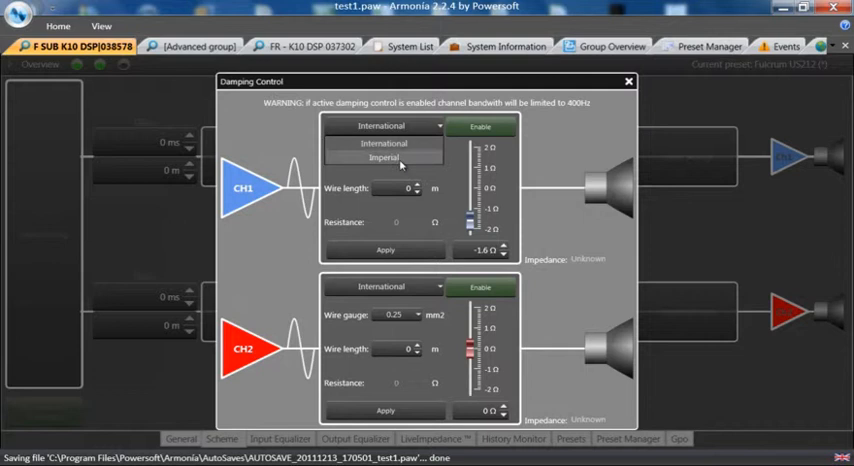
# - Set channel 1 to Imperial, 14 AWG wire, 200 ft length, and apply the resistance
pyautogui.click(384, 158)
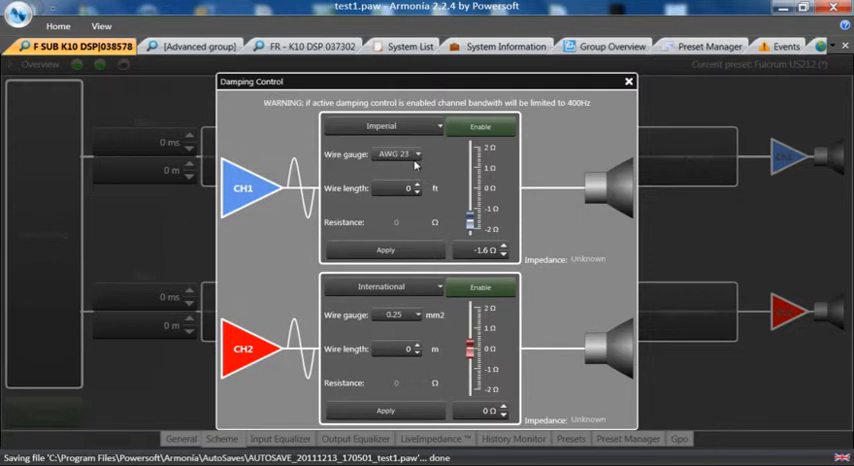
pyautogui.click(404, 154)
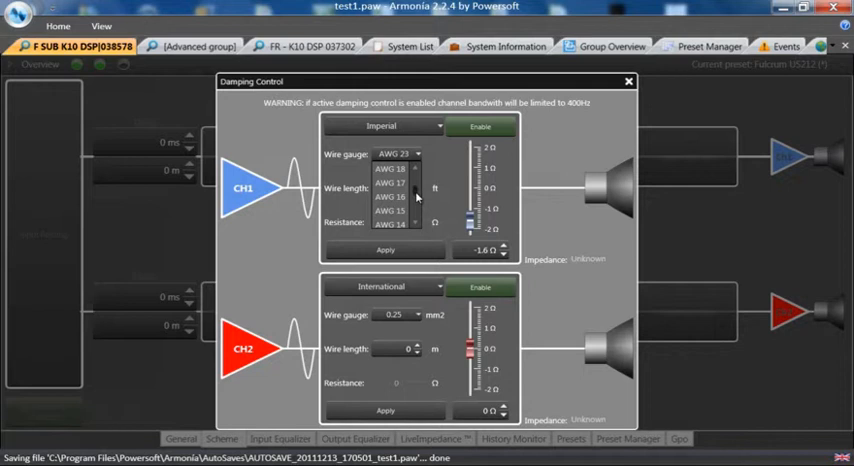
pyautogui.click(390, 224)
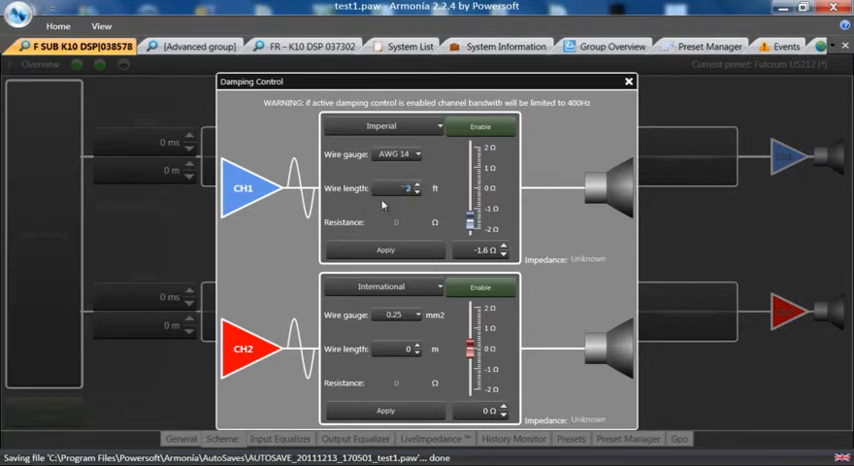
pyautogui.write('200')
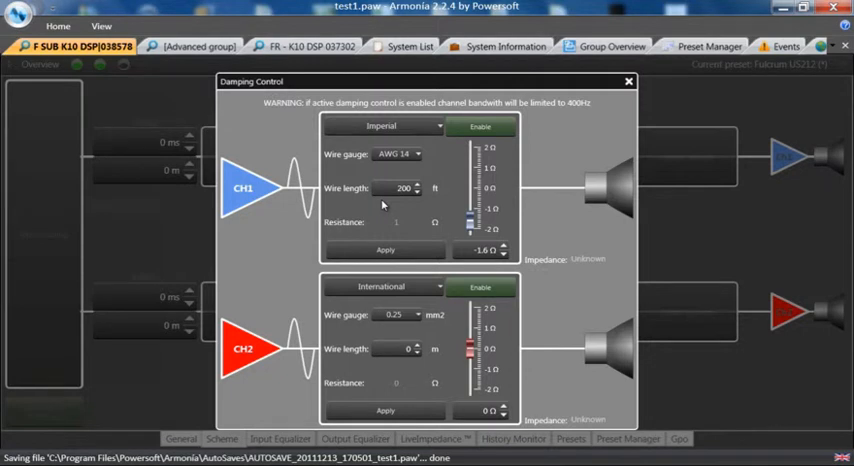
pyautogui.click(384, 250)
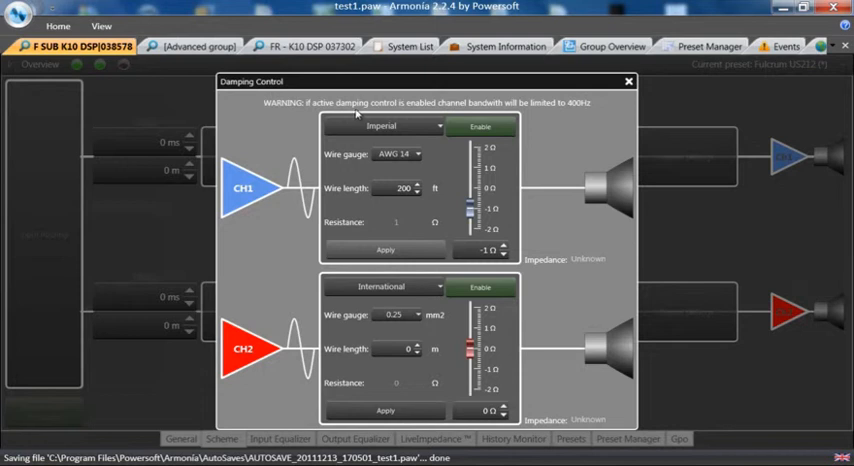
pyautogui.moveTo(604, 124)
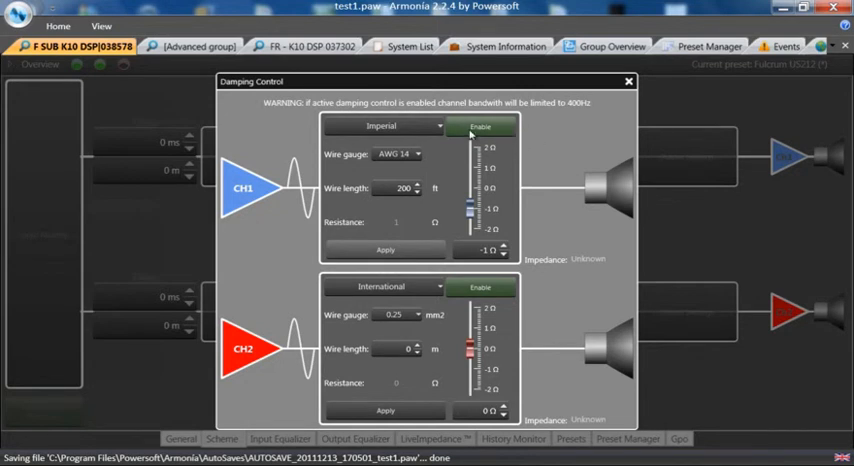
# - Enable damping control on channel 1, leaving its level near -5
pyautogui.click(478, 126)
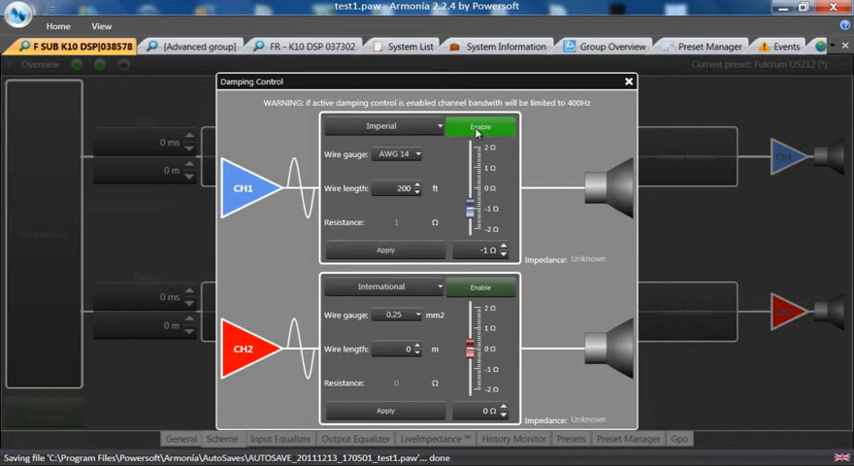